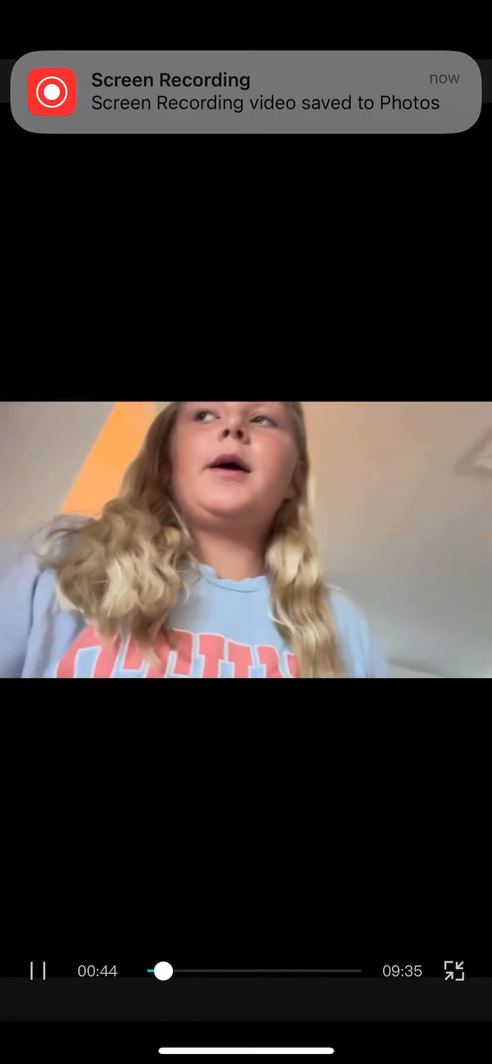
{"action": "left_click_drag", "start_coordinate": [163, 971], "coordinate": [189, 970]}
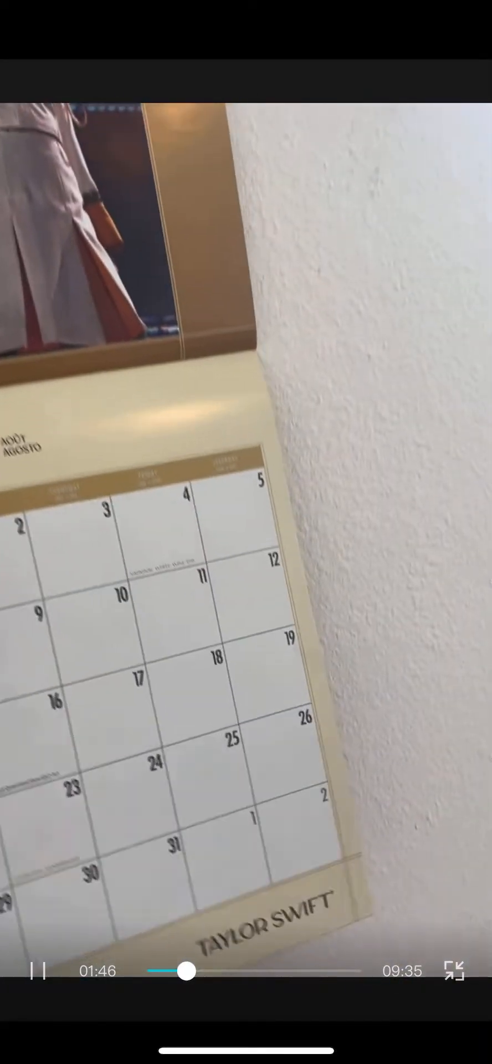